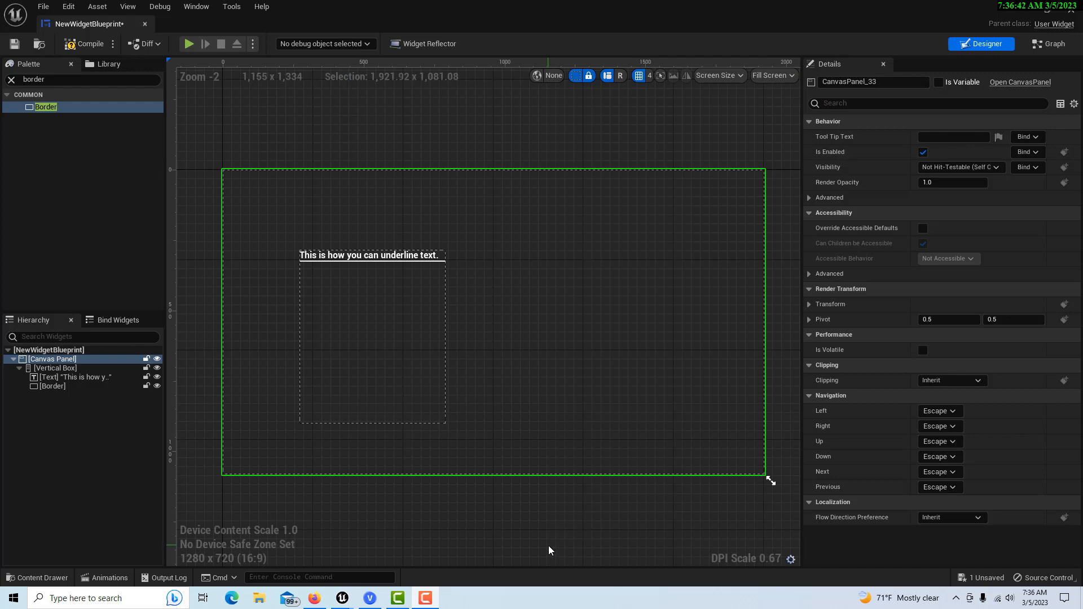
mouse_move(348, 244)
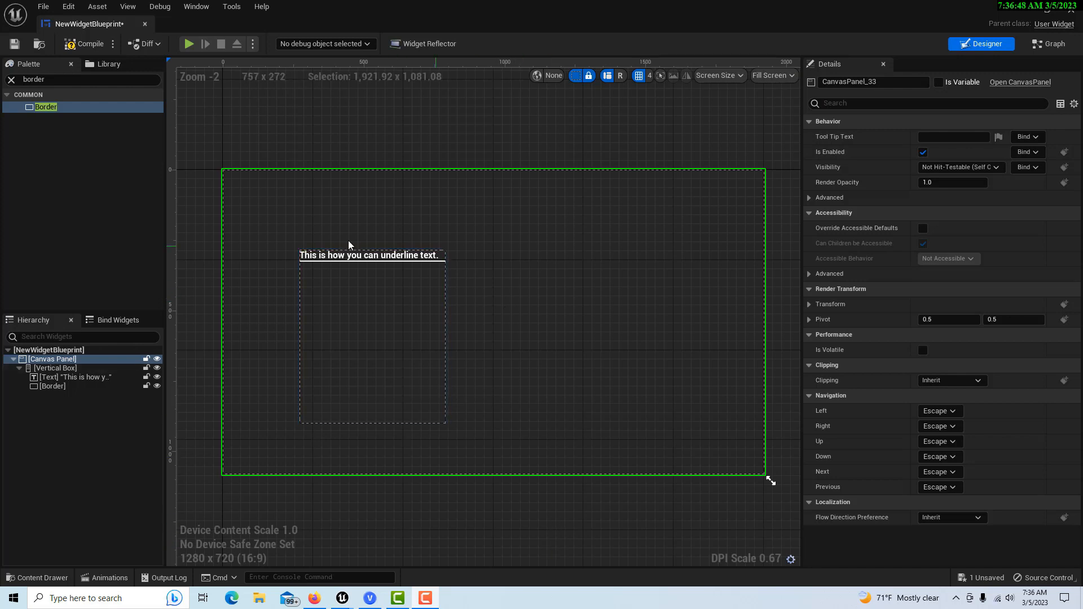
Delete the Vertical Box together with its underlined text and Border from the Hierarchy.
click(68, 377)
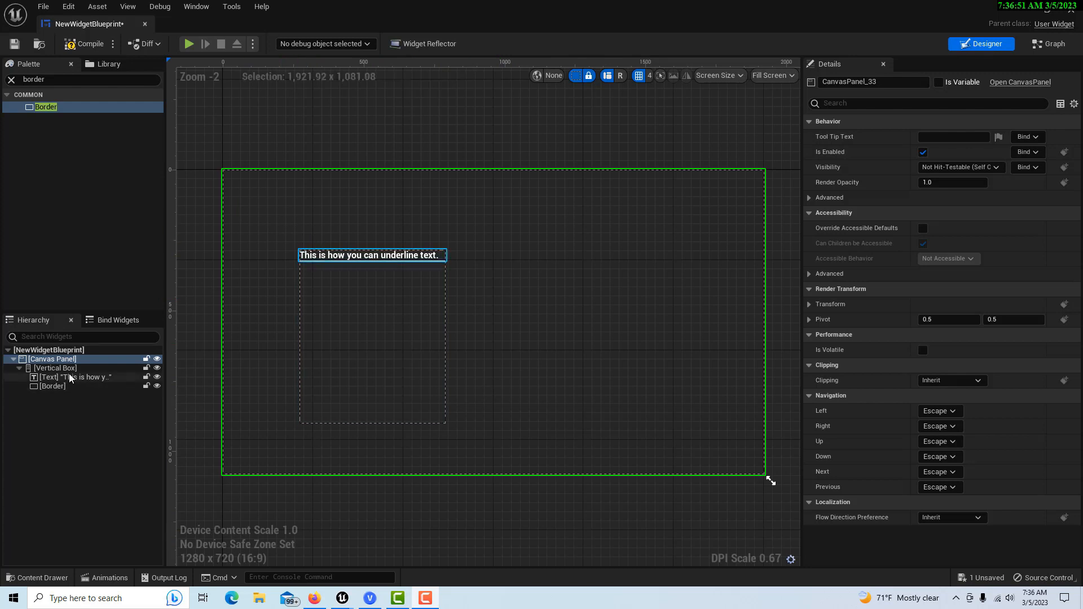
click(55, 368)
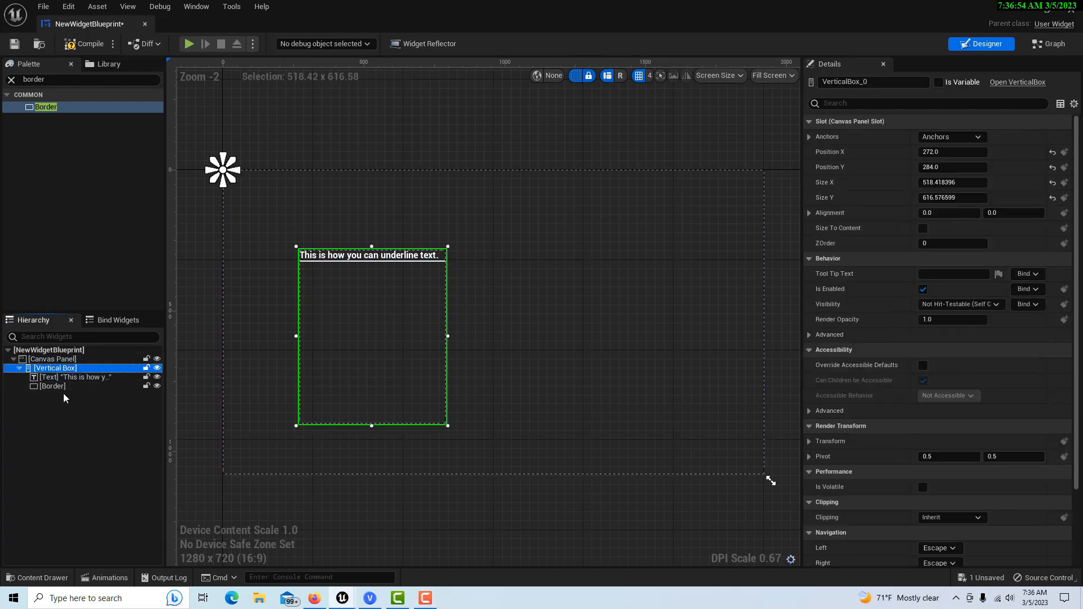
click(52, 385)
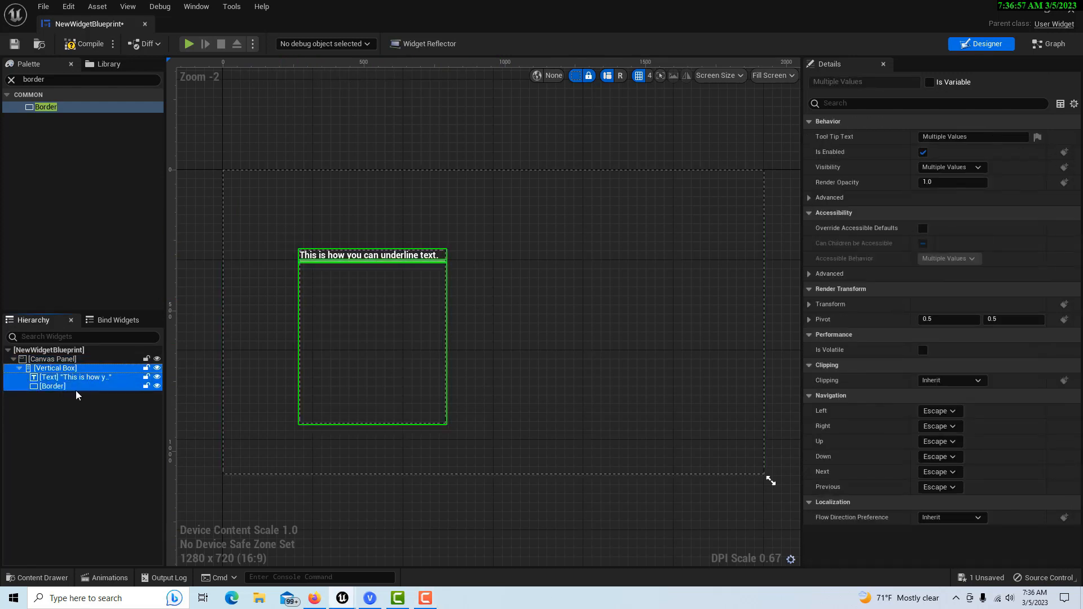
key(Delete)
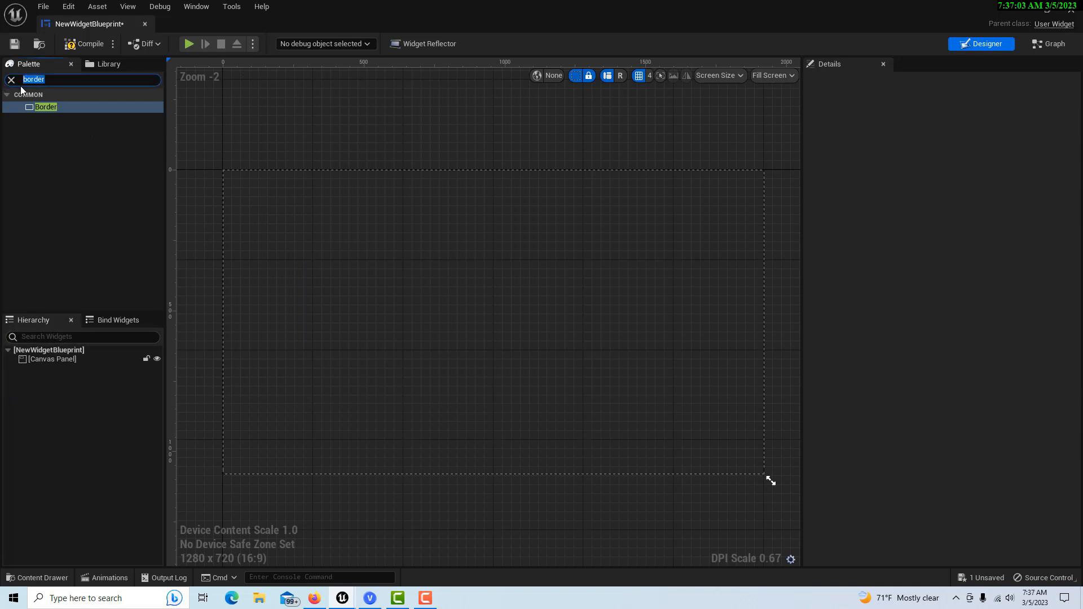
Add a Vertical Box from the Palette to the canvas, then search for Button.
text(ver)
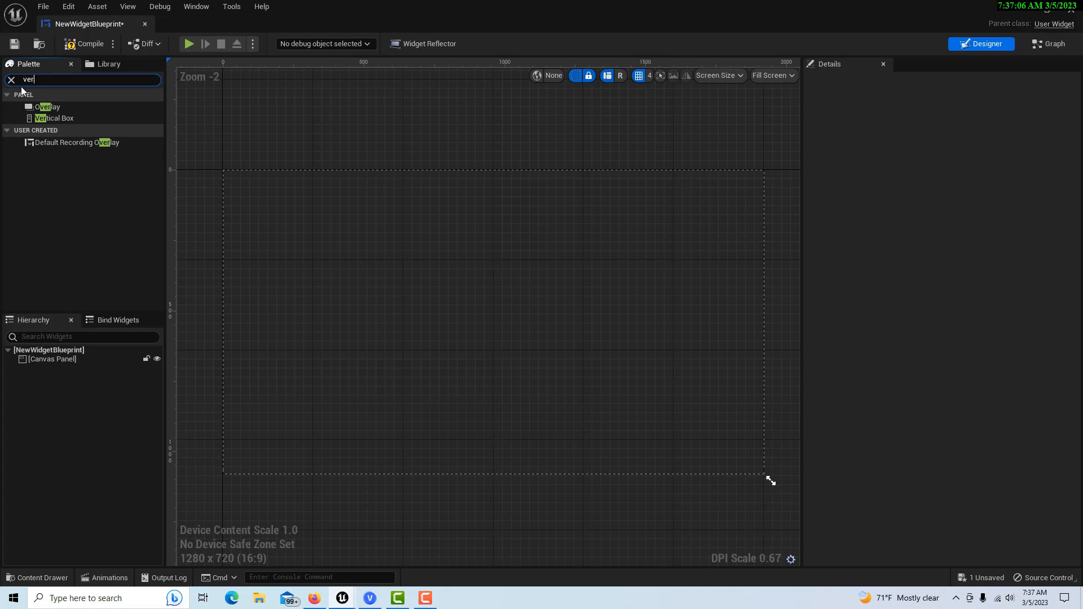
click(54, 117)
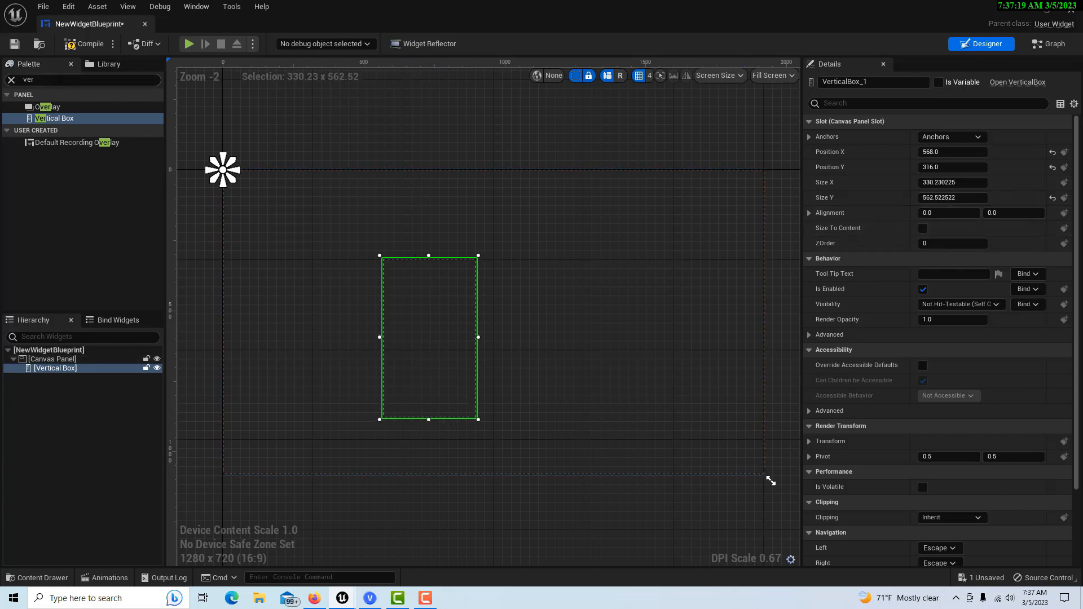
text(butto)
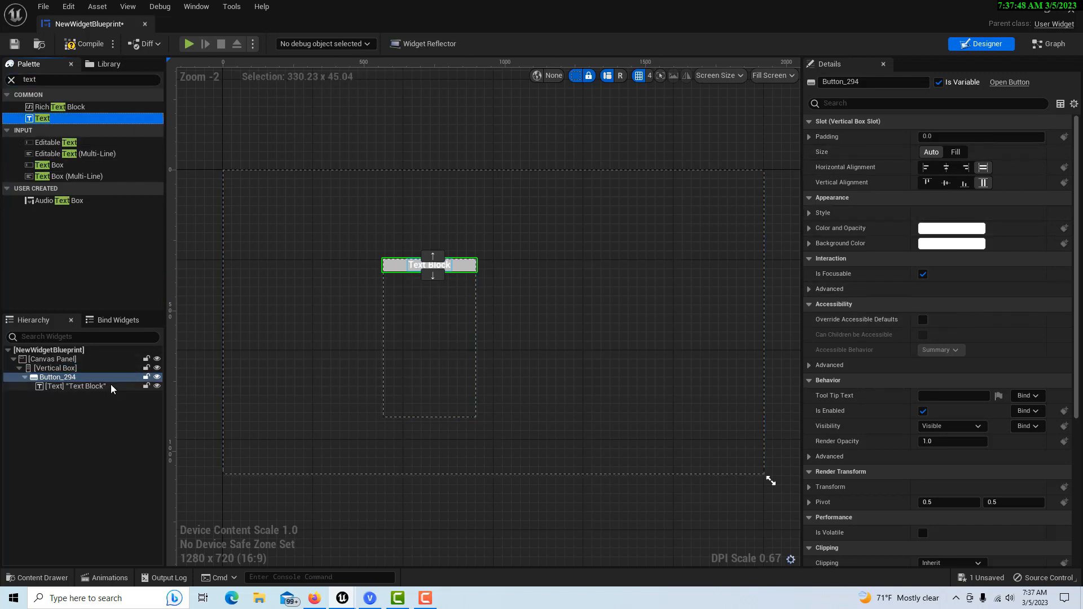
Change the button's text block content to '3D Look'.
click(76, 385)
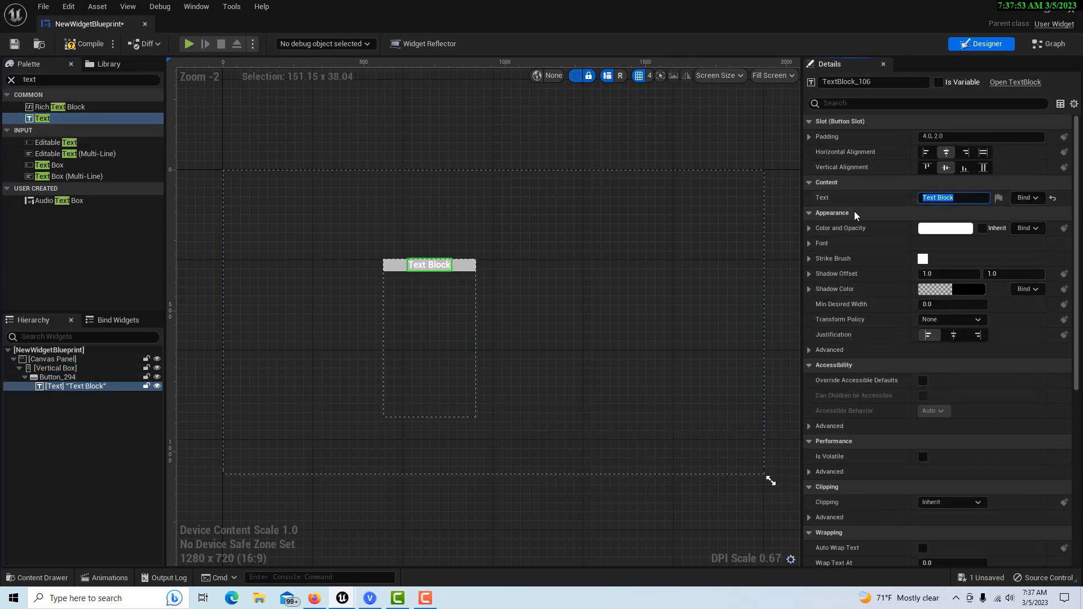
text(3D)
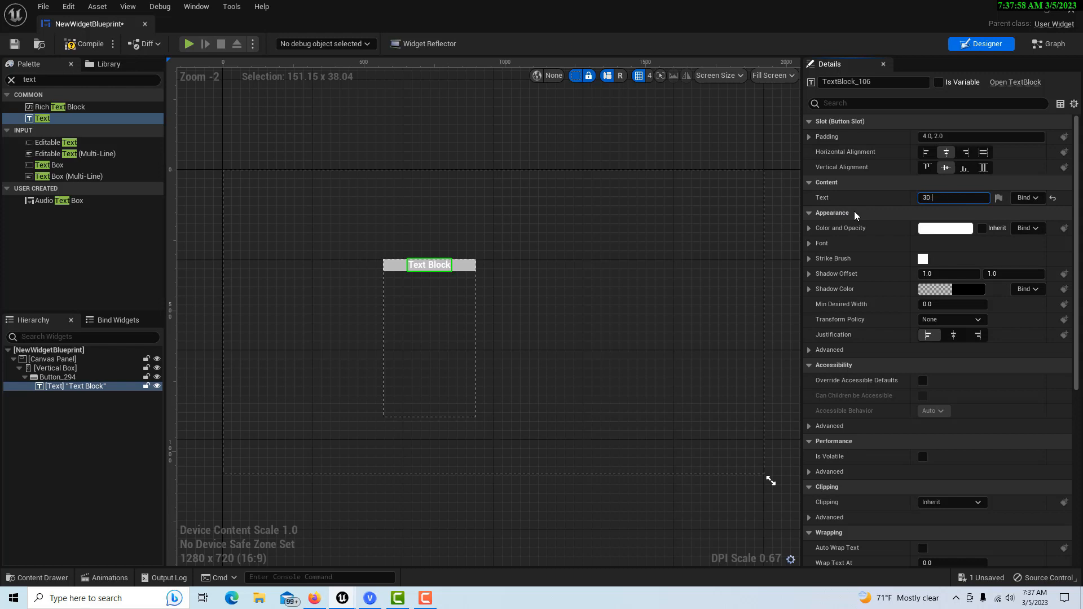
text(Look)
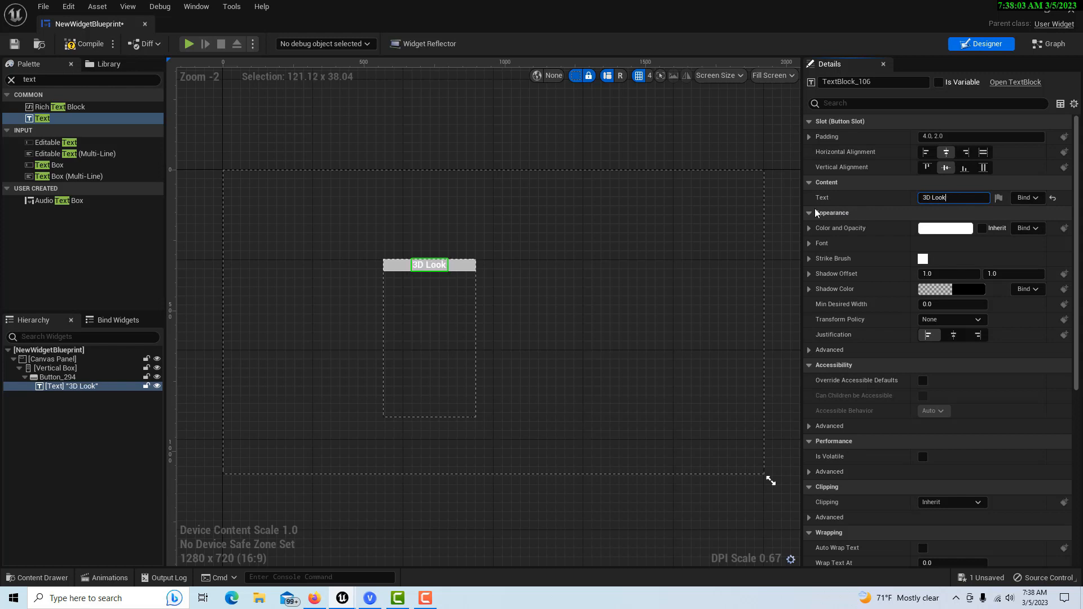
click(52, 358)
text(bor)
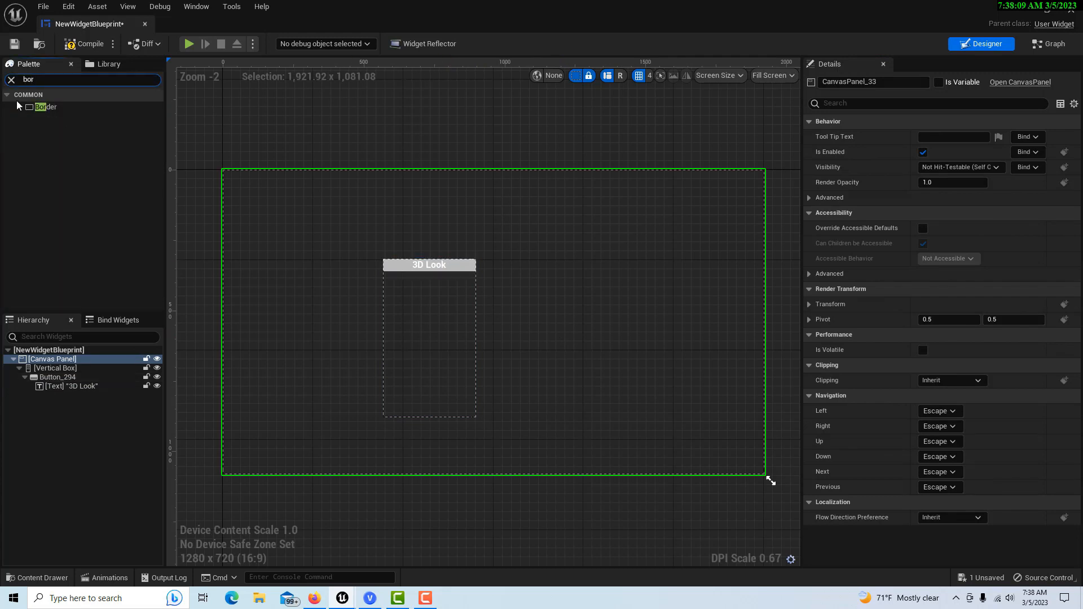
mouse_move(46, 107)
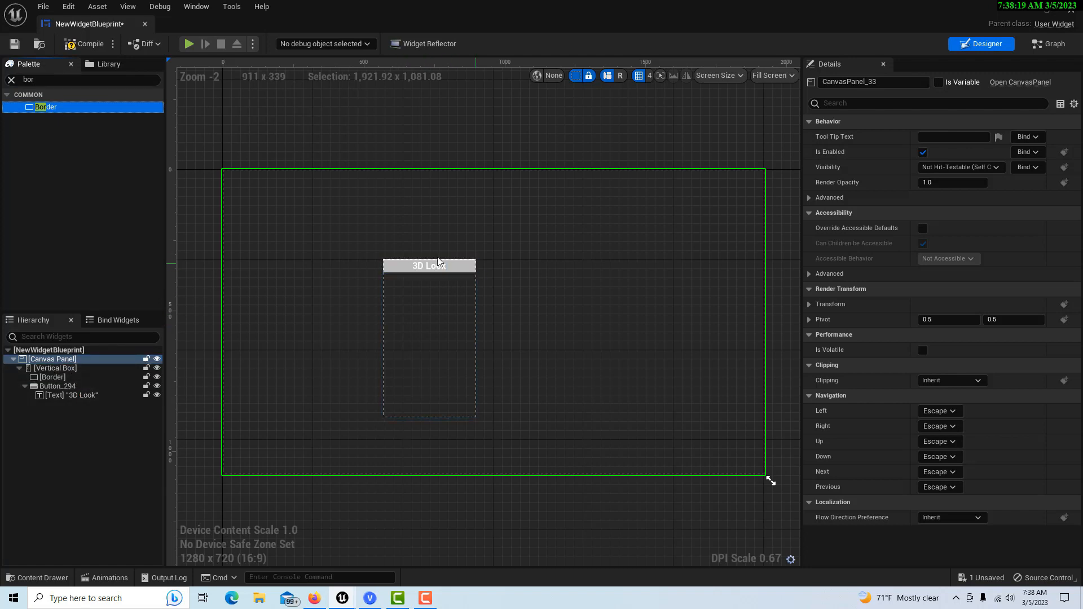
mouse_move(153, 203)
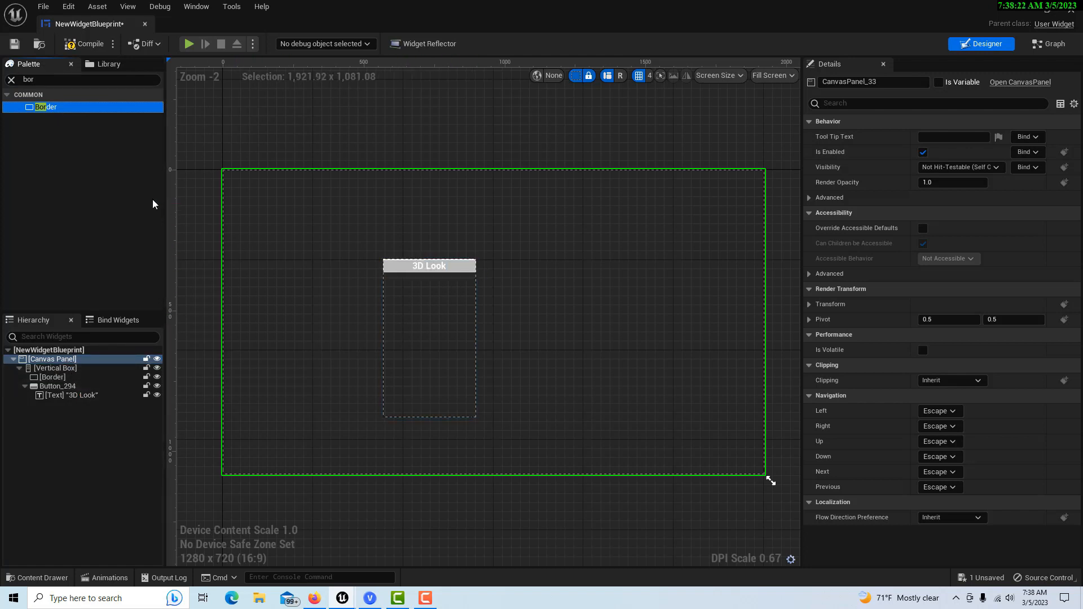
mouse_move(136, 191)
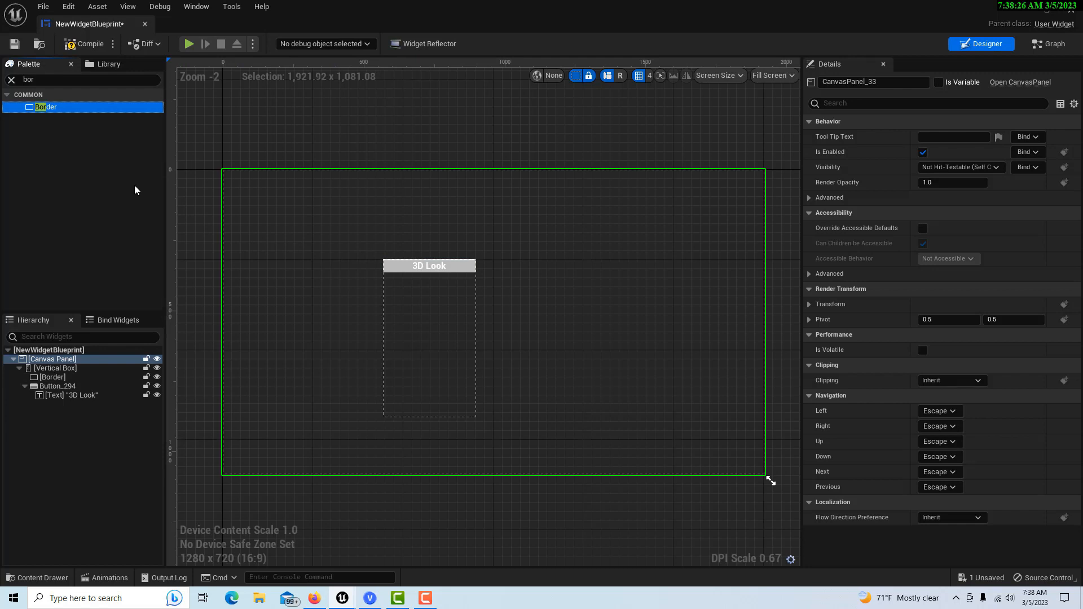
mouse_move(58, 111)
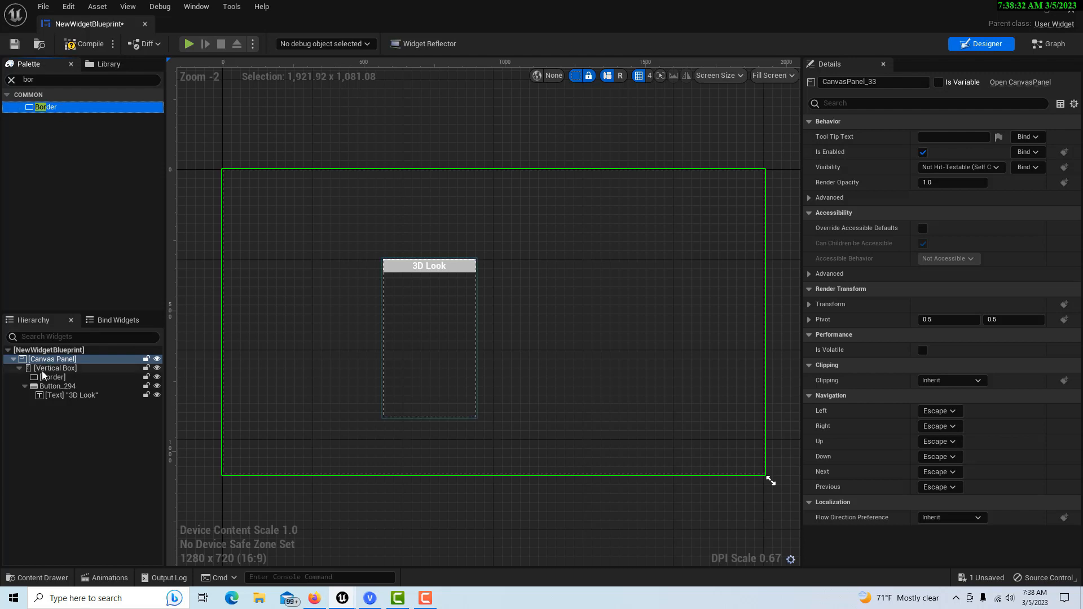
Put Borders above and below the button, then close NewWidgetBlueprint.
click(52, 378)
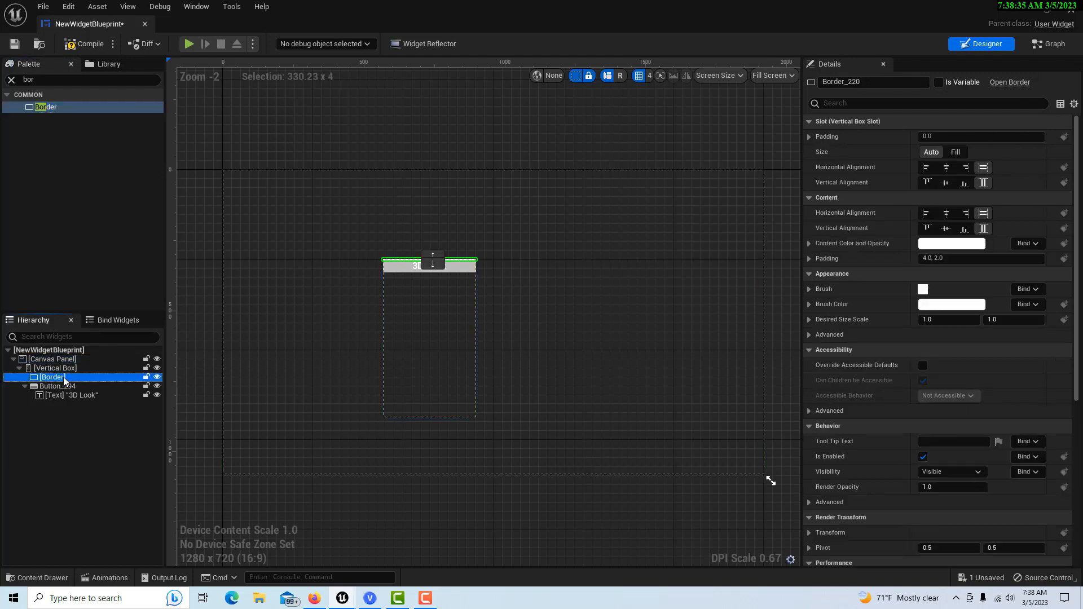
click(53, 386)
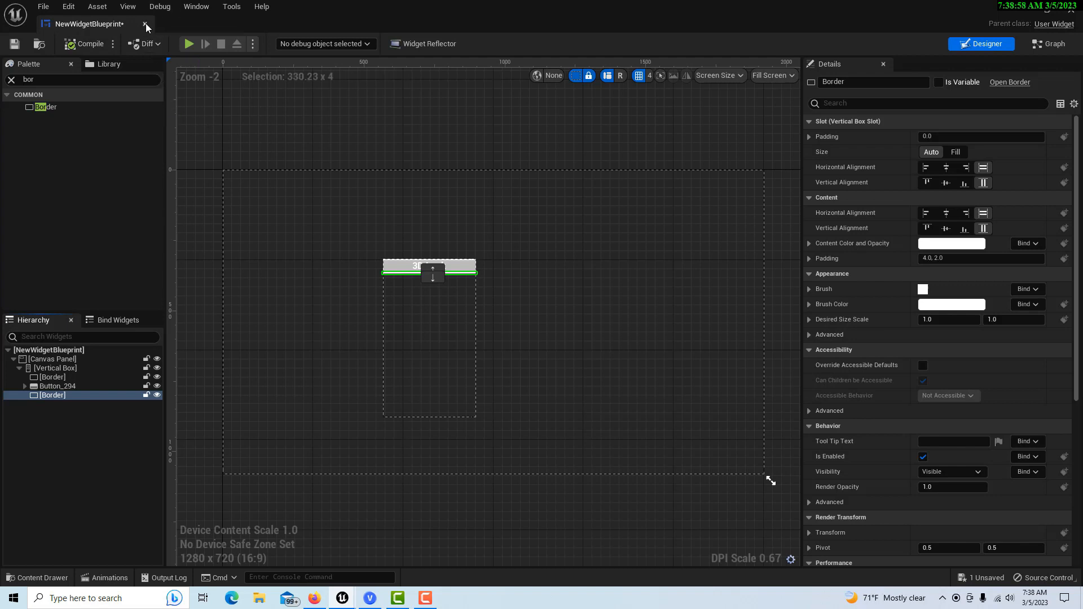
click(145, 27)
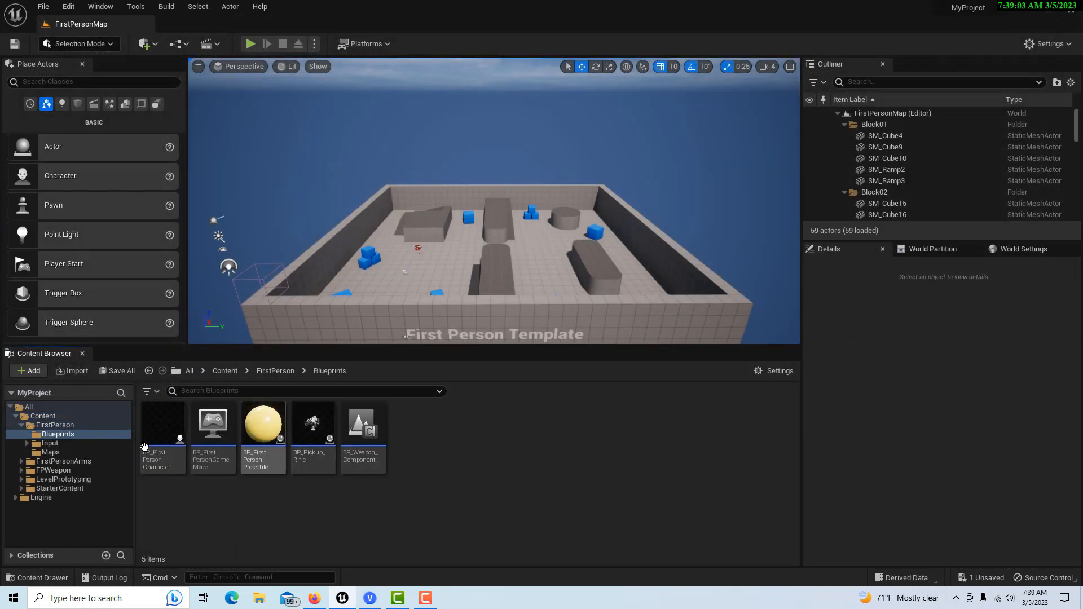
In the first-person character blueprint, add a Create Widget node and choose its widget class.
double_click(163, 422)
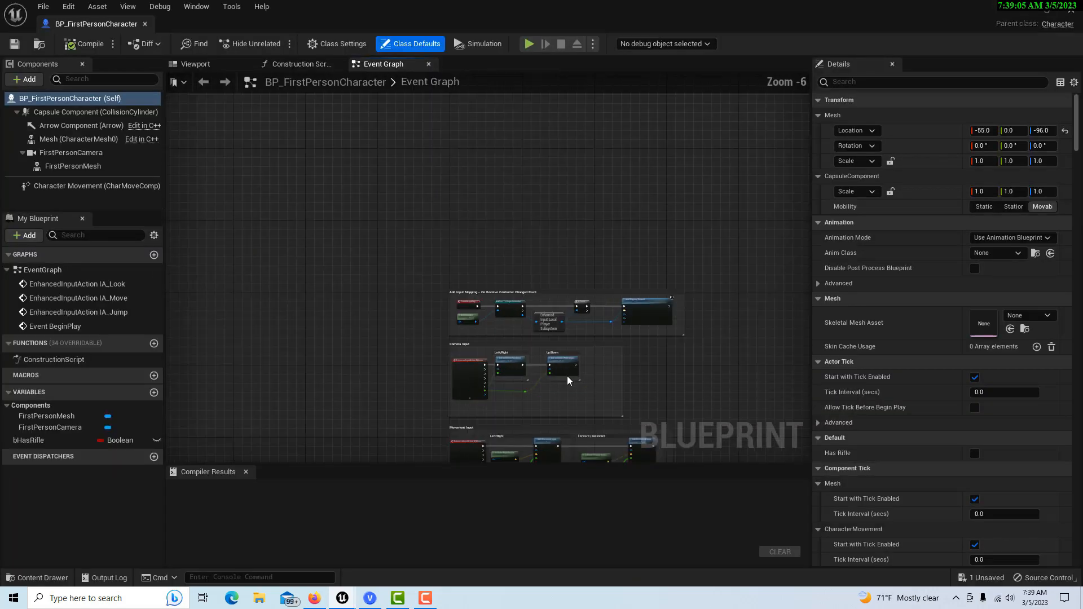
scroll(up, 3)
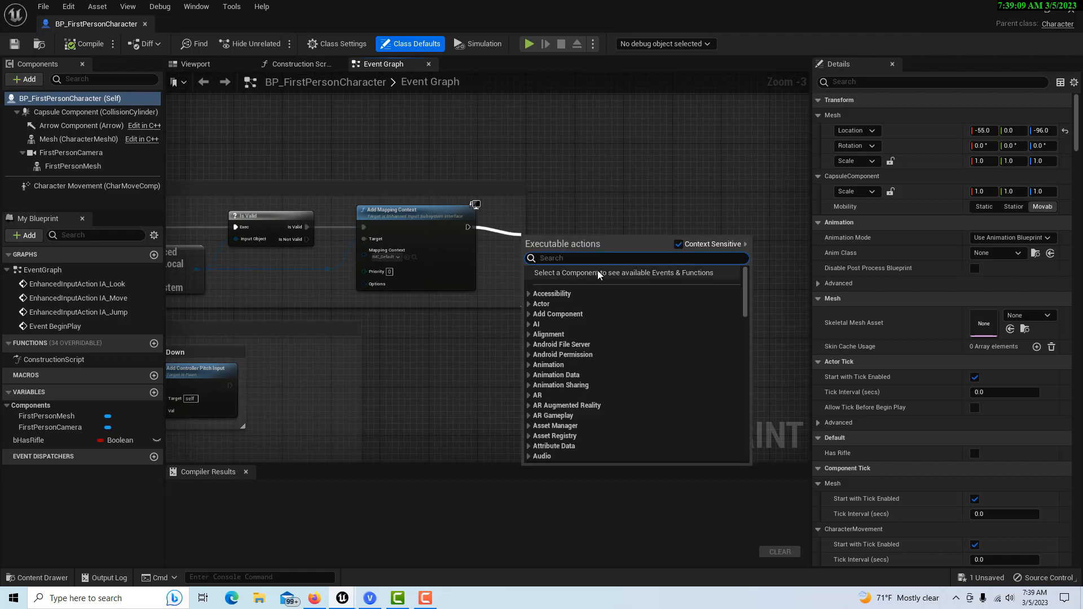
text(create)
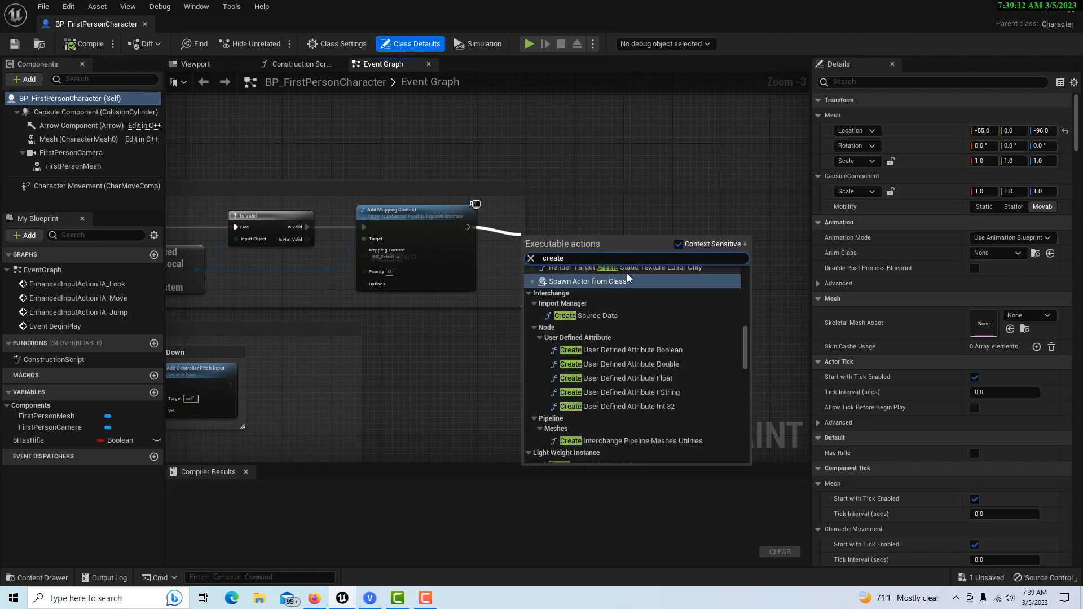
text(wi)
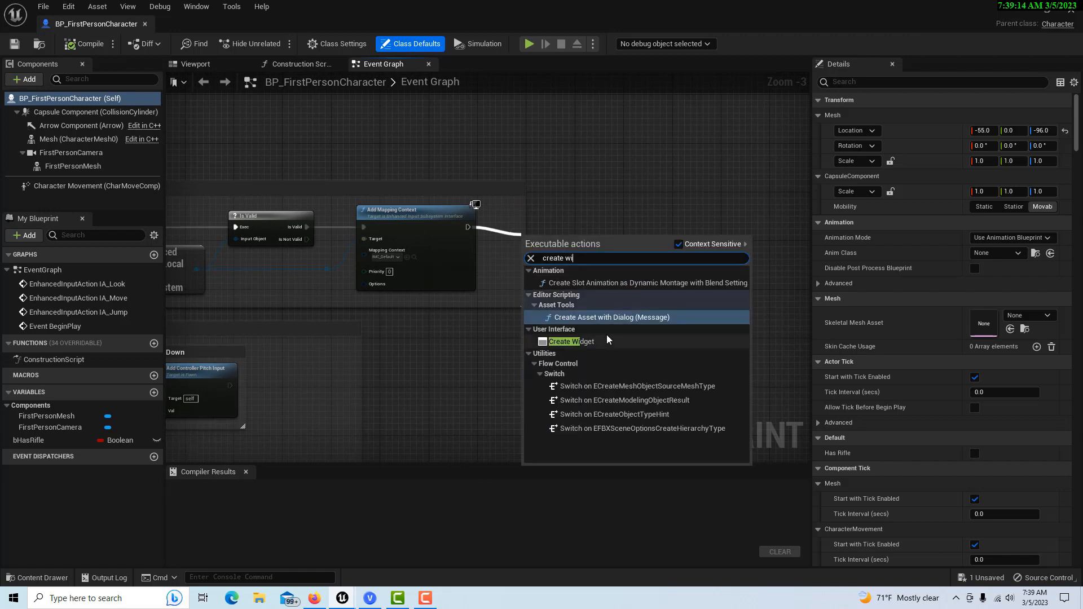
click(570, 341)
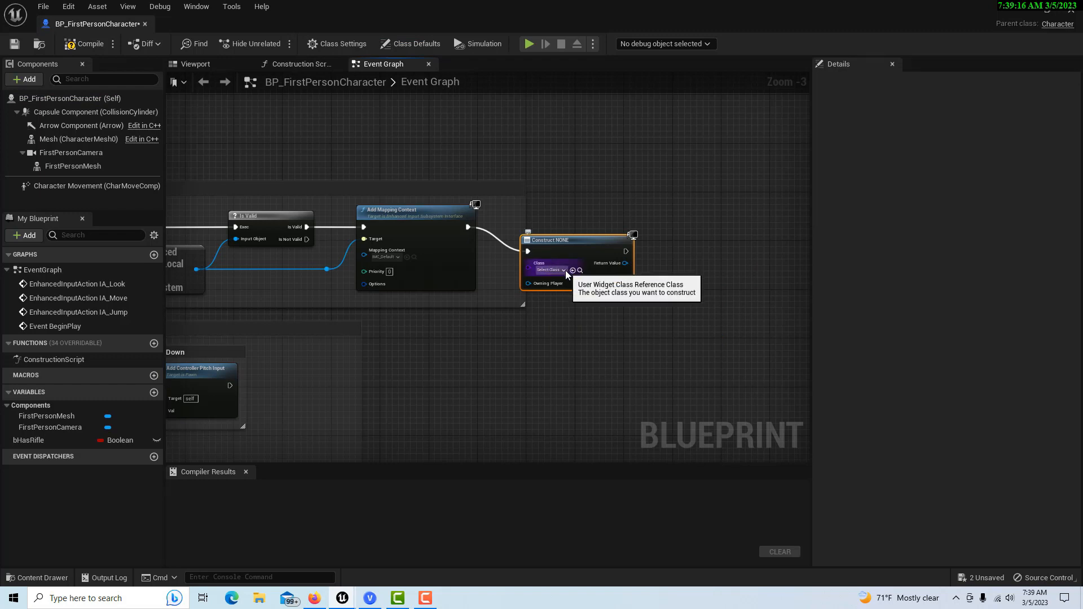
click(548, 269)
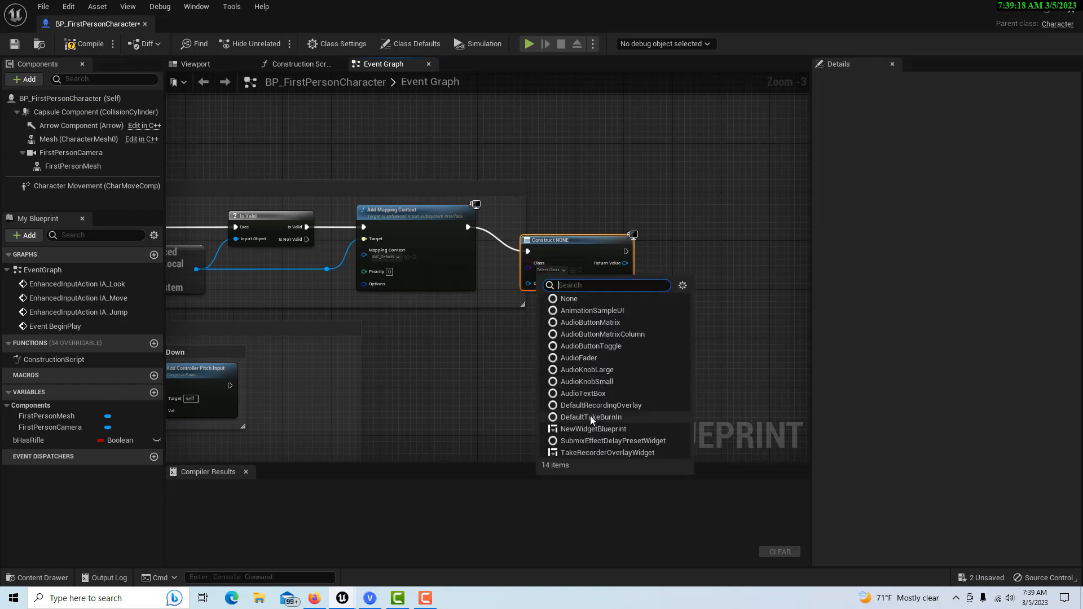
click(594, 428)
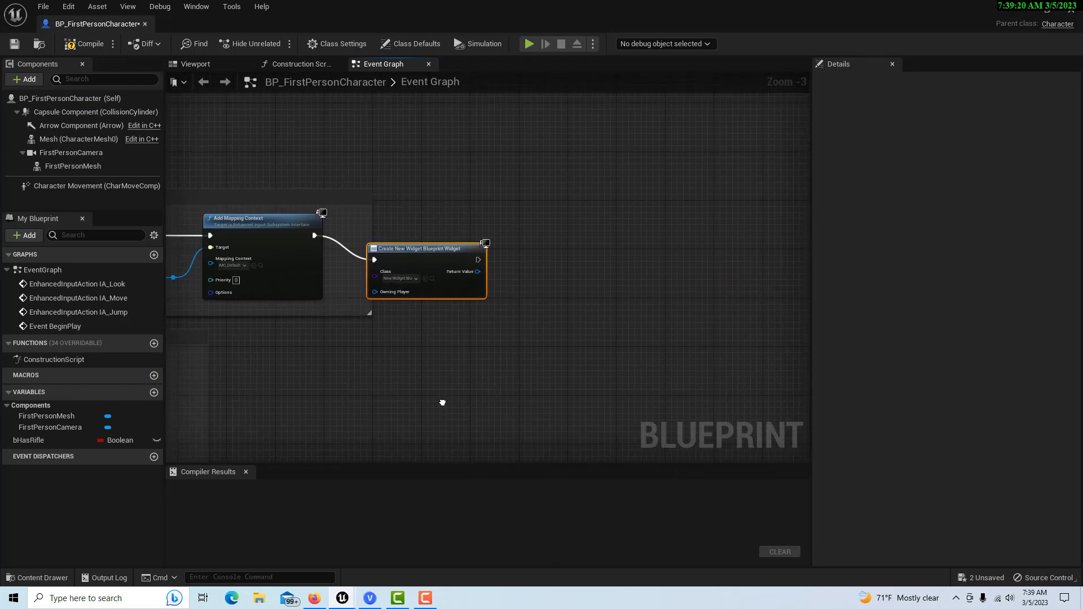
mouse_move(445, 407)
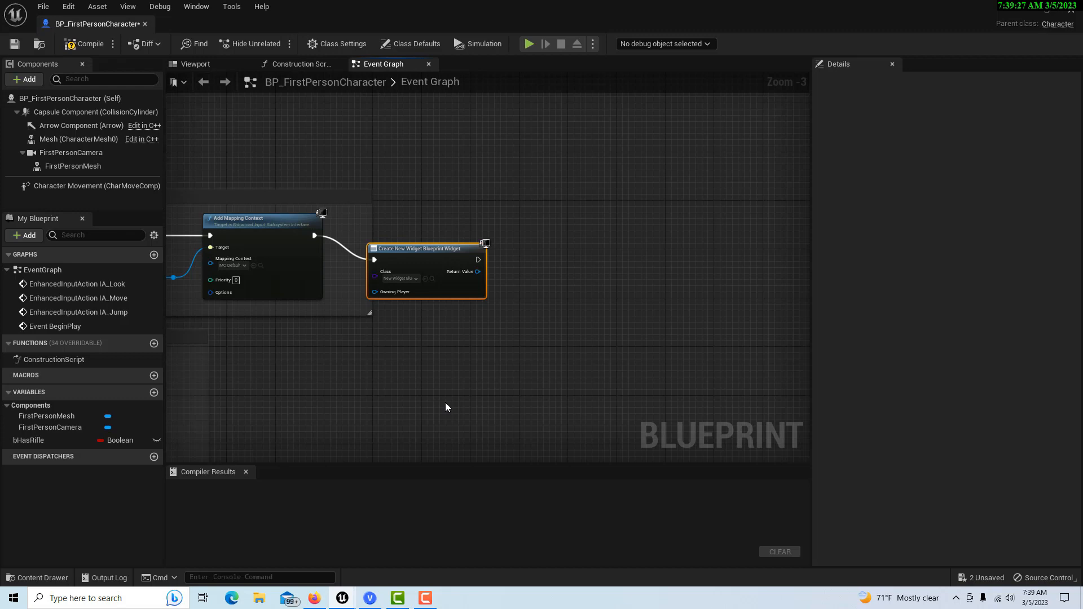
mouse_move(477, 259)
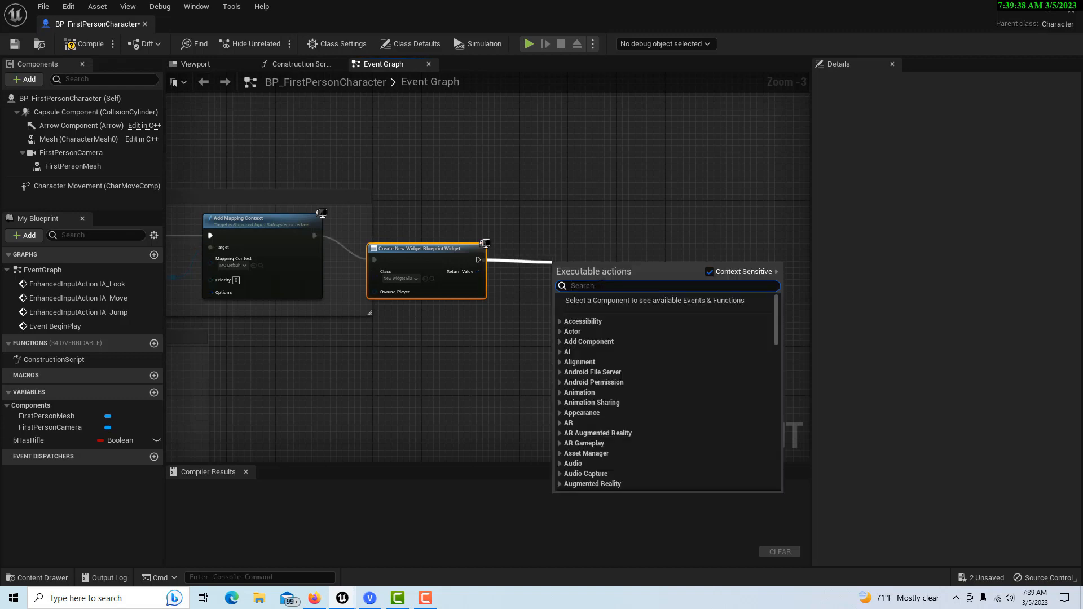
Add an Add to Viewport node after Create Widget and compile the blueprint.
text(add to view)
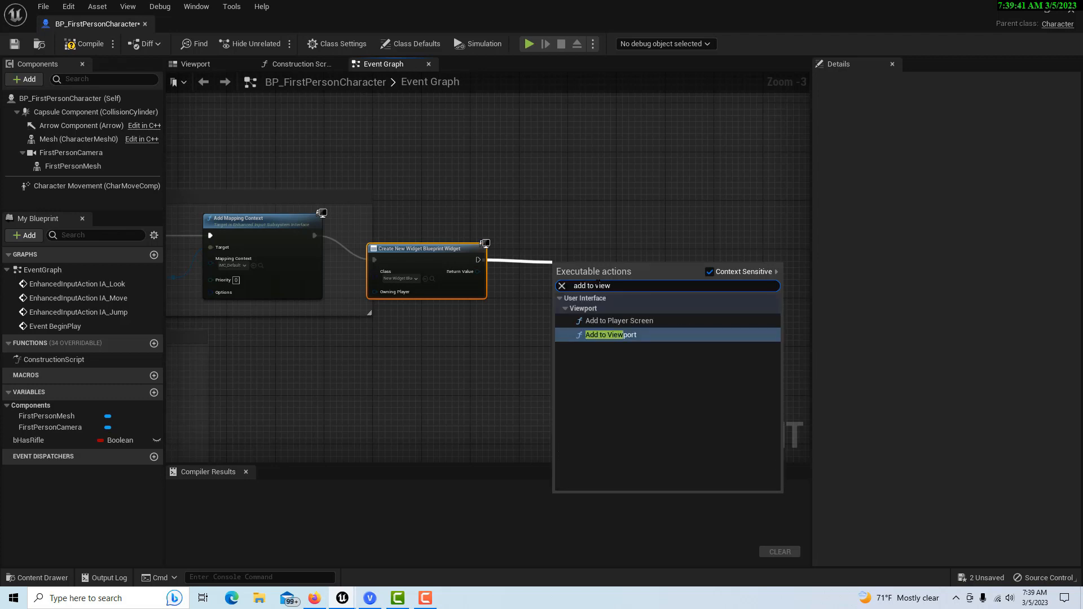
click(610, 334)
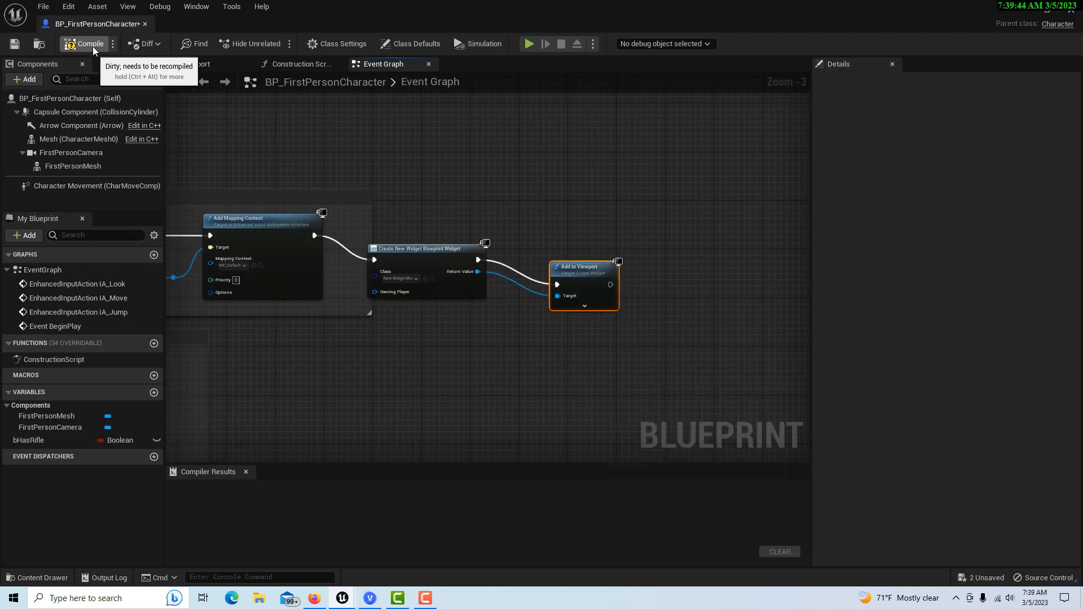
click(528, 43)
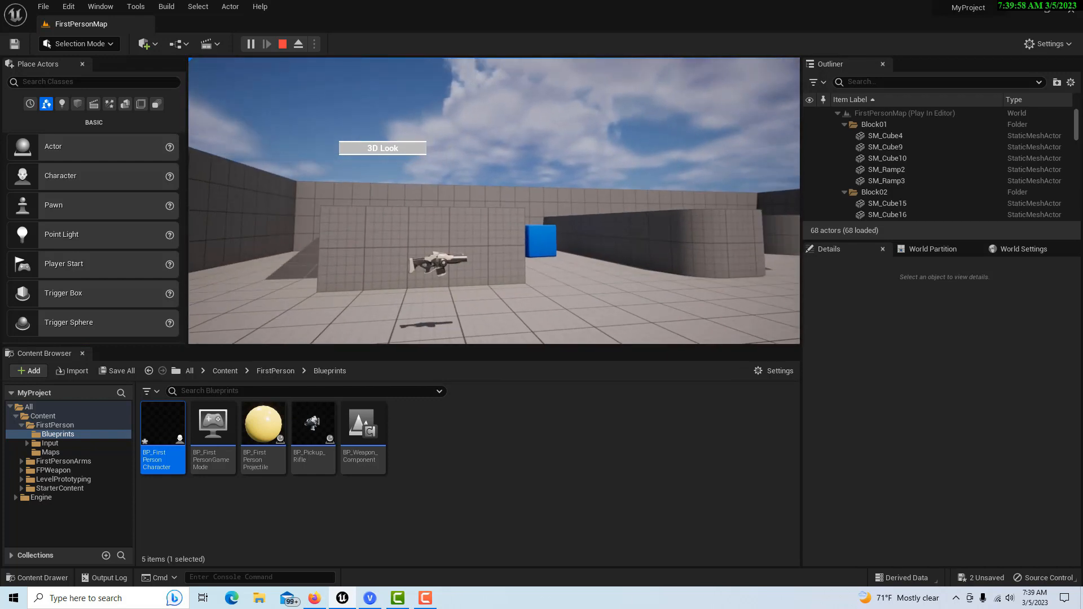
Stop the play session and show the Content folder's assets.
click(282, 43)
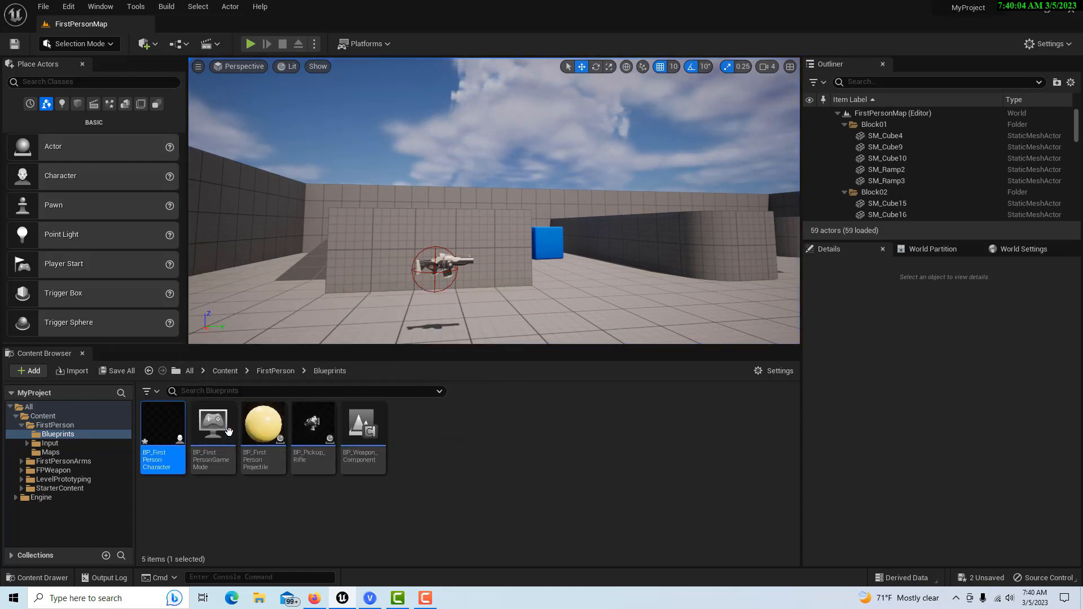
click(41, 416)
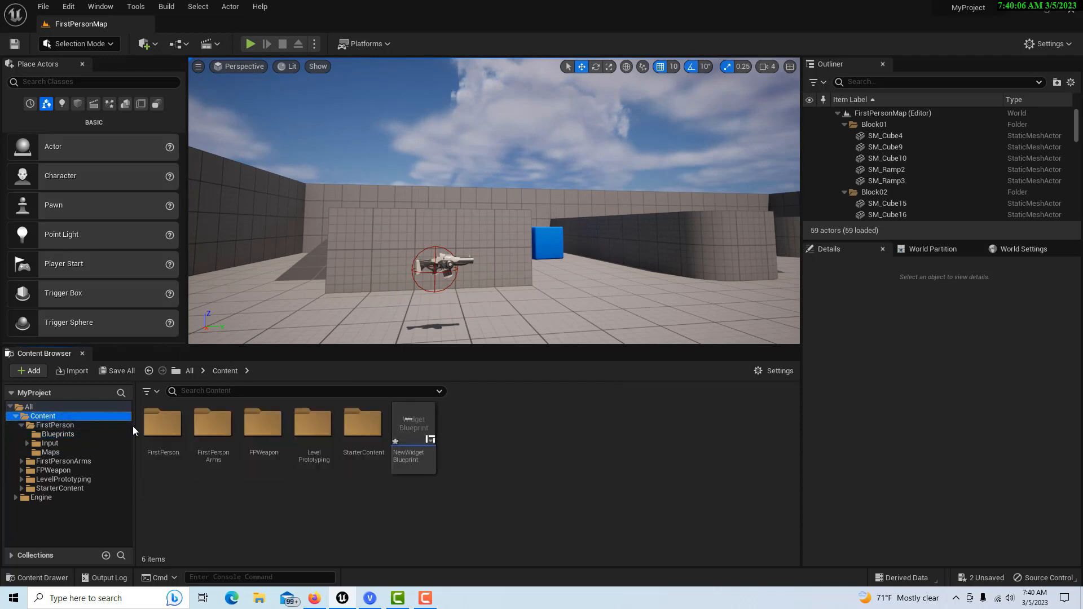
Open NewWidgetBlueprint, select the lower Border and expand its Brush tint settings.
double_click(412, 423)
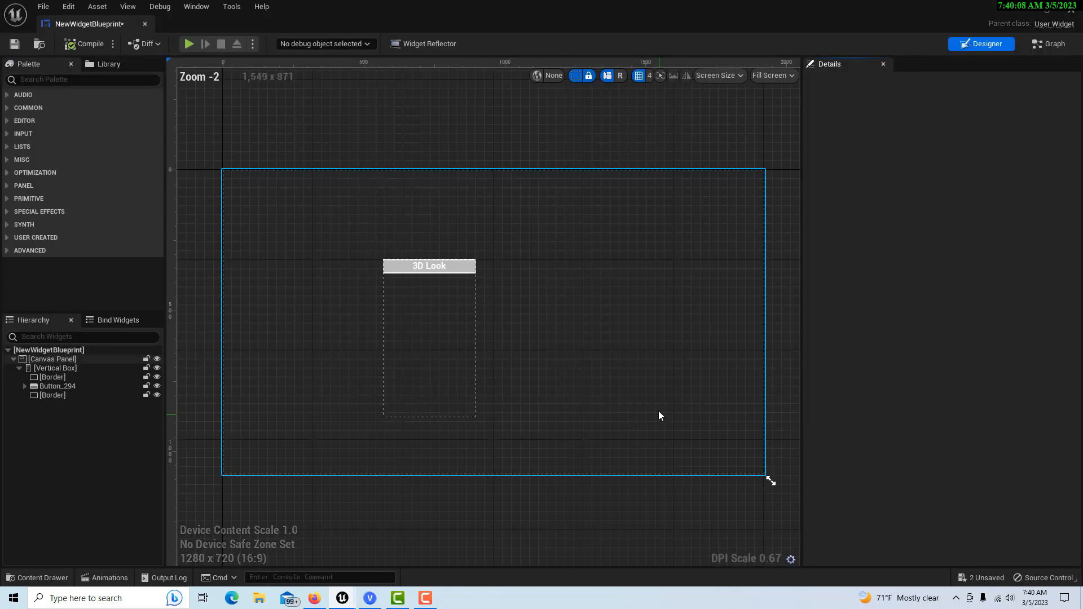
click(52, 394)
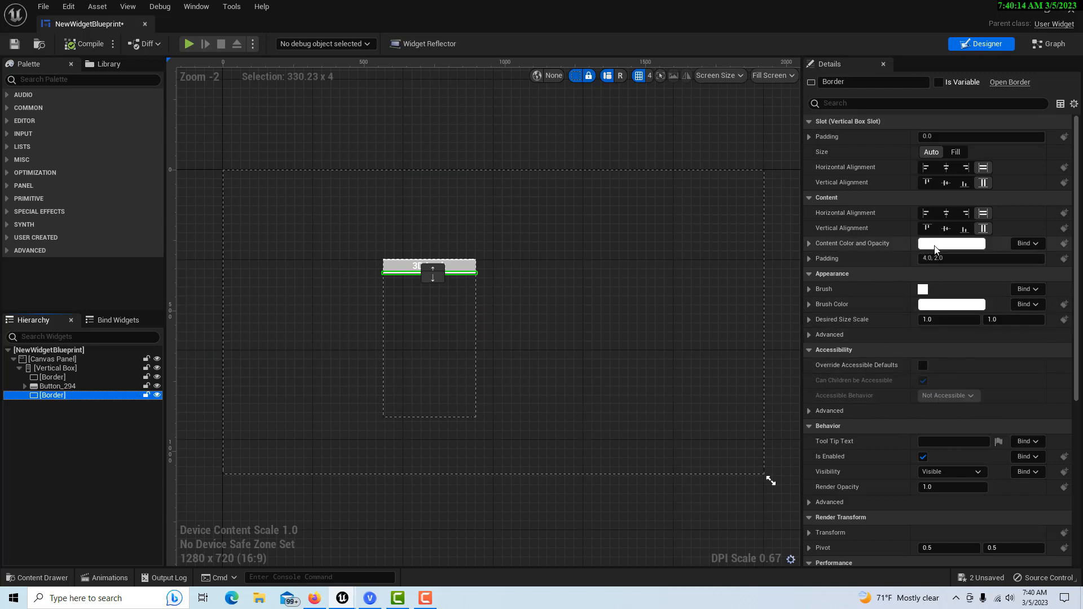
scroll(down, 3)
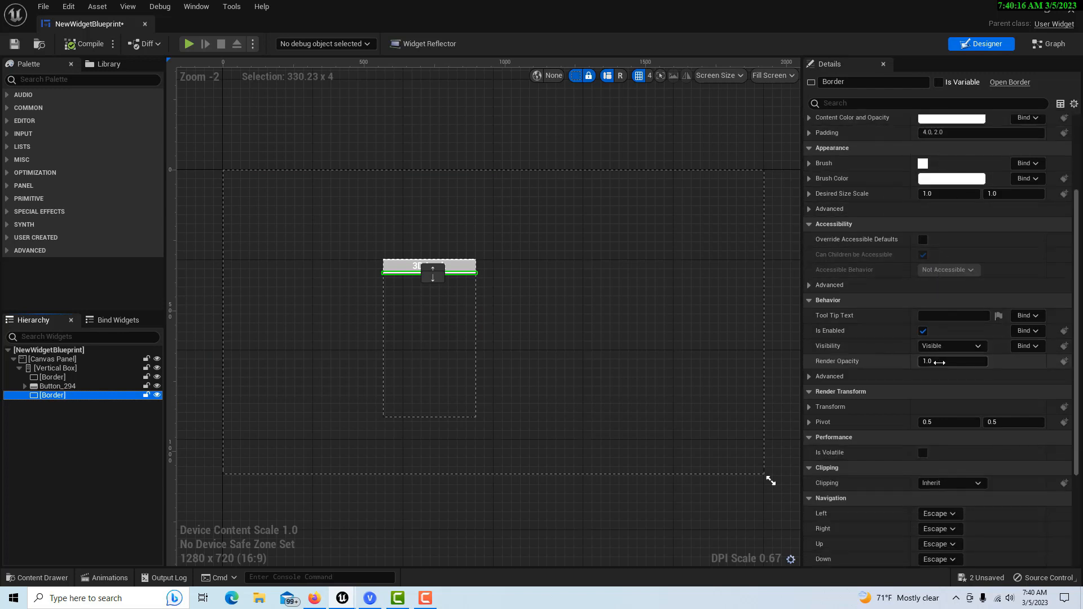
scroll(down, 3)
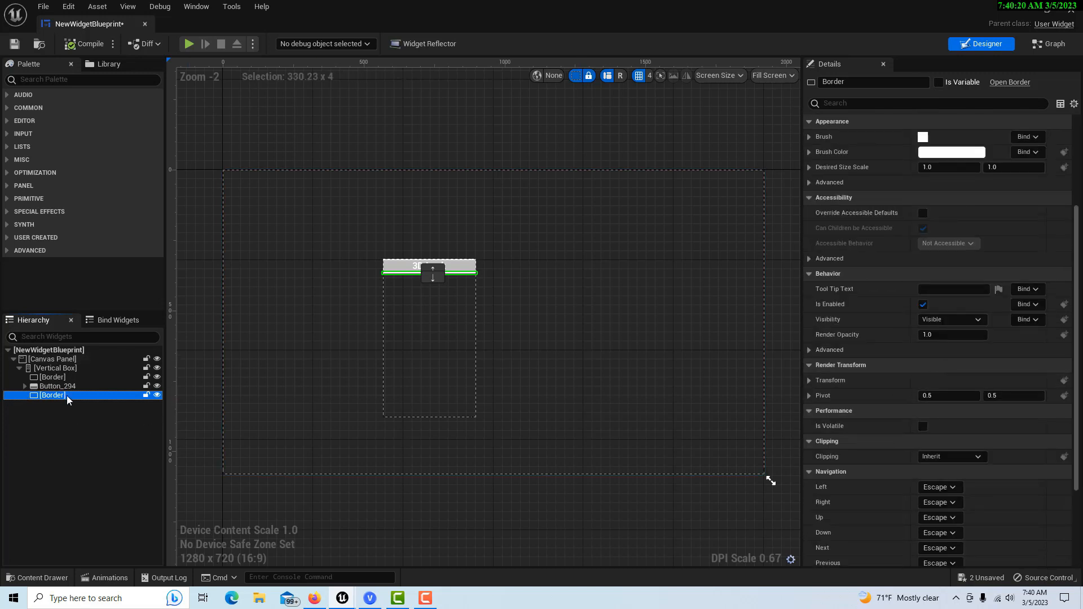
scroll(up, 3)
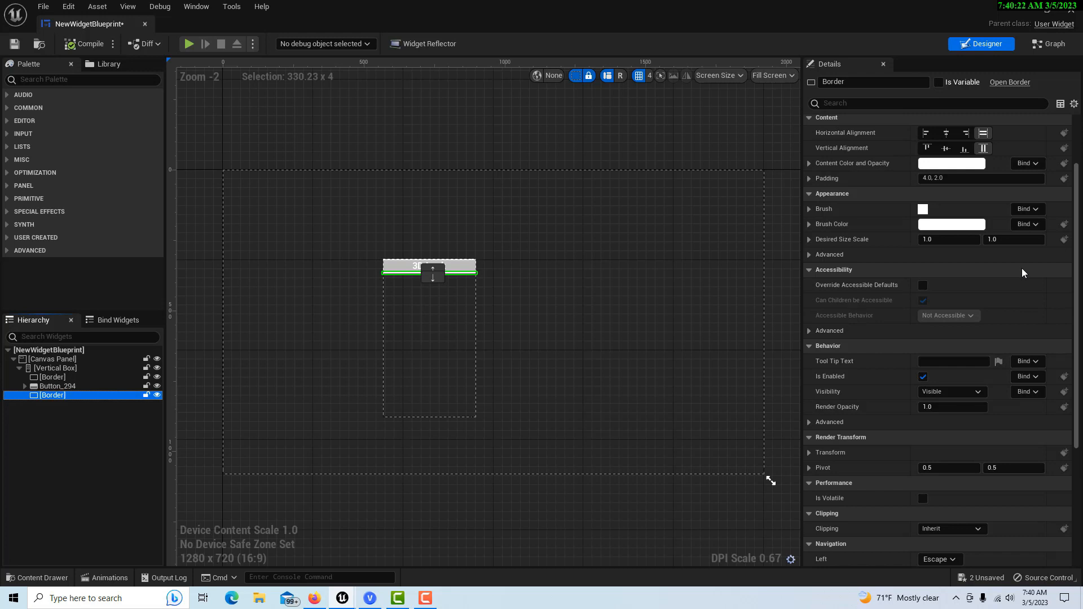
scroll(up, 3)
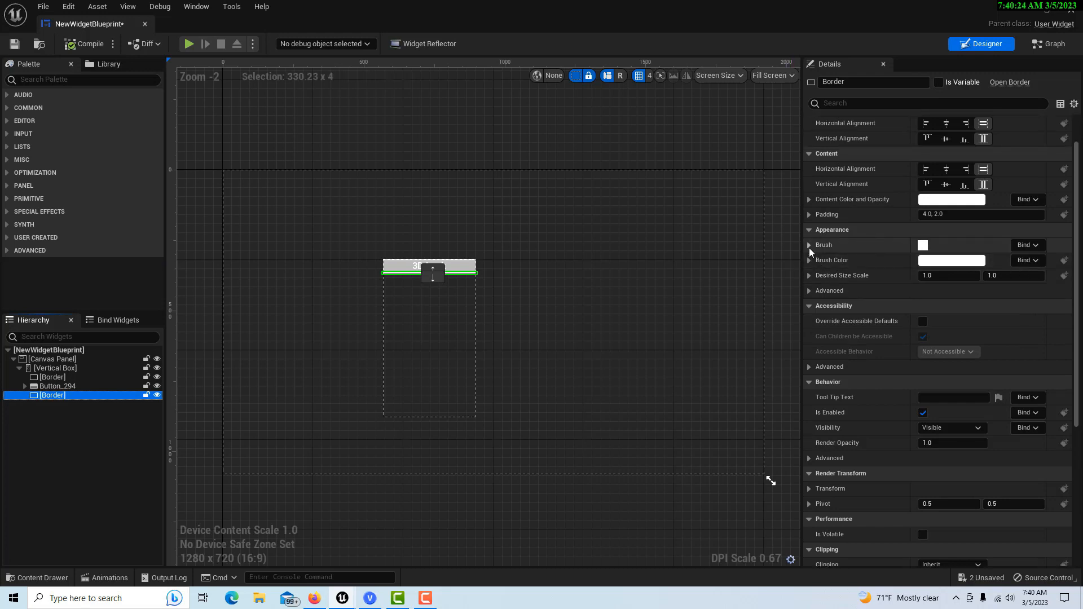
click(808, 245)
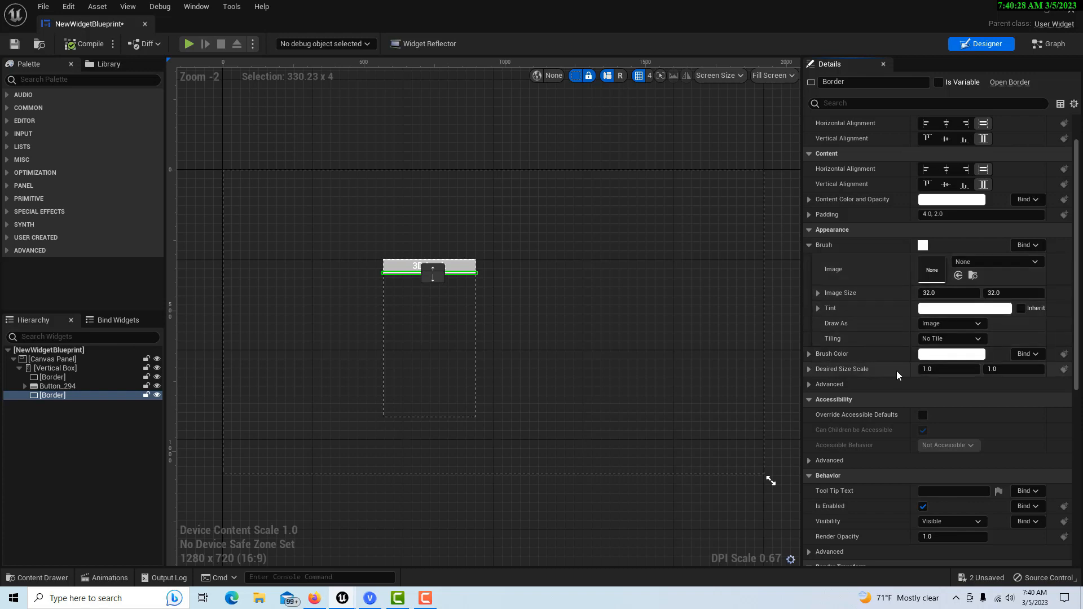
click(809, 308)
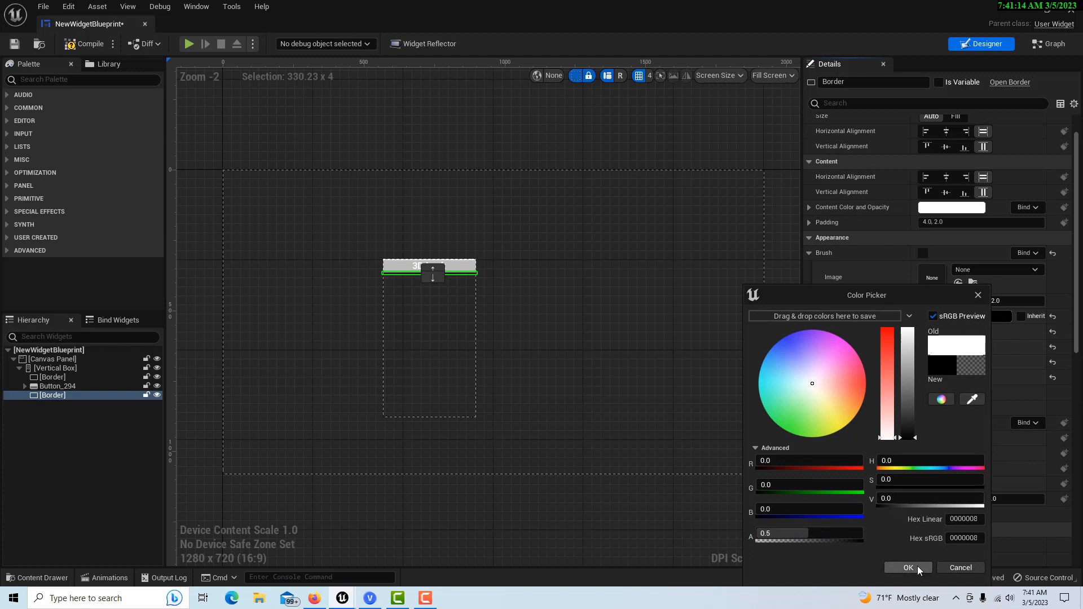
Confirm black at 0.5 alpha as the lower border's brush tint.
click(906, 567)
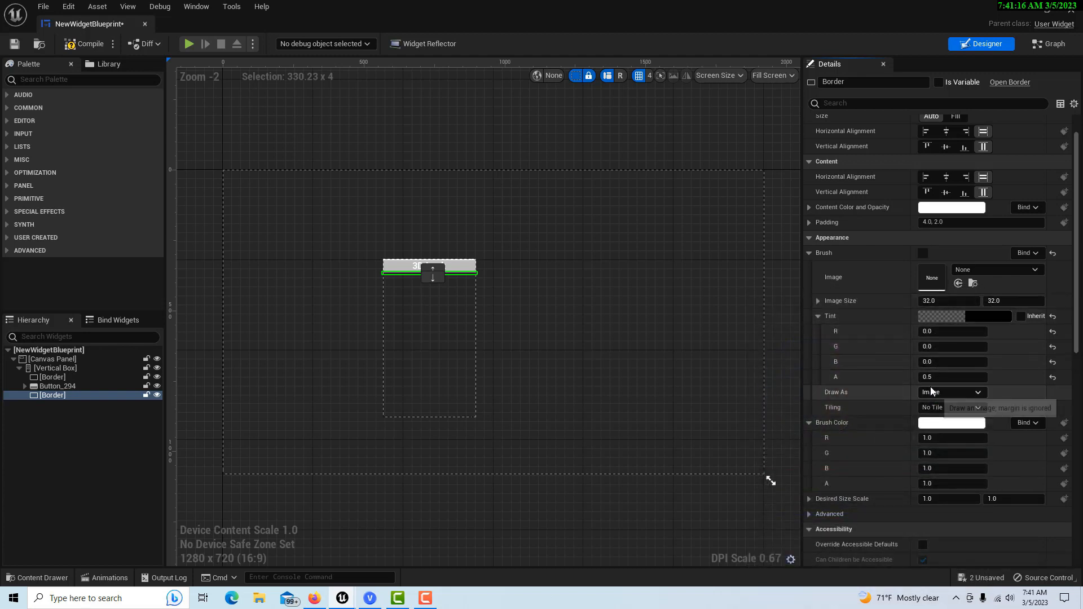
mouse_move(843, 430)
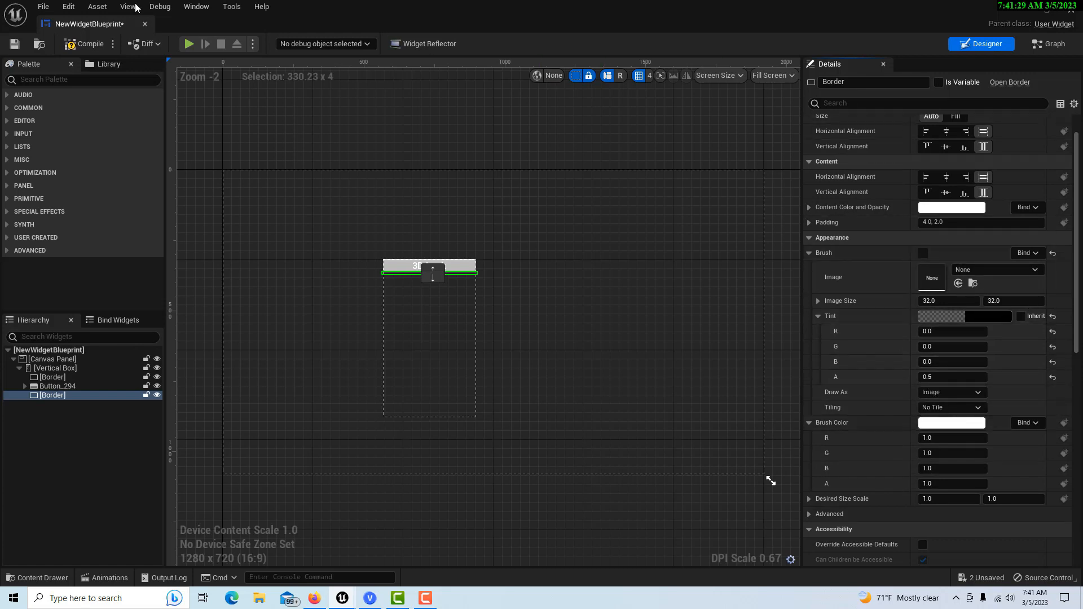
mouse_move(189, 43)
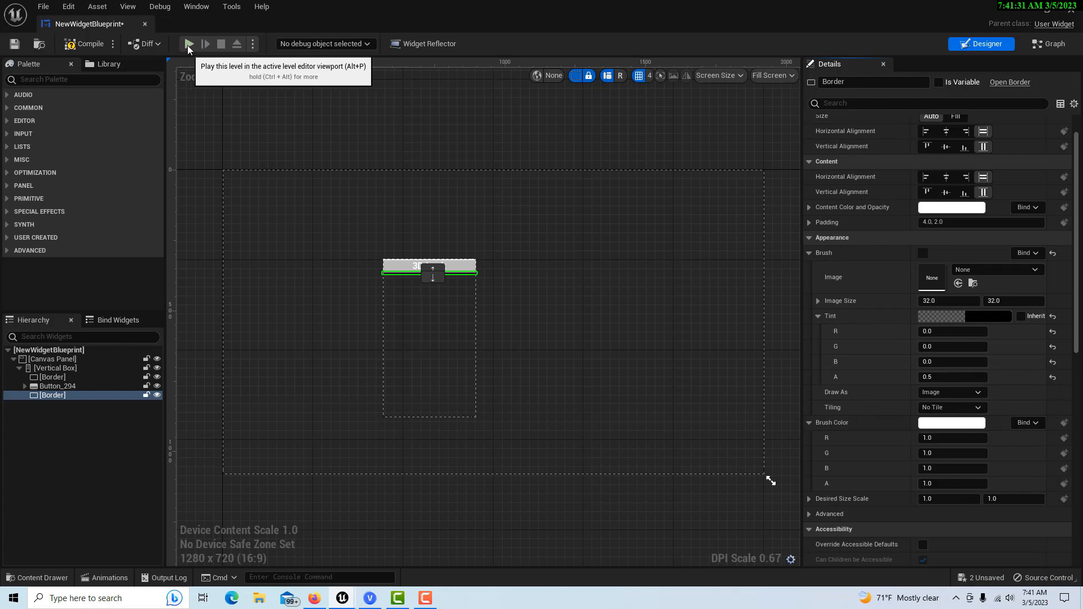
mouse_move(3, 41)
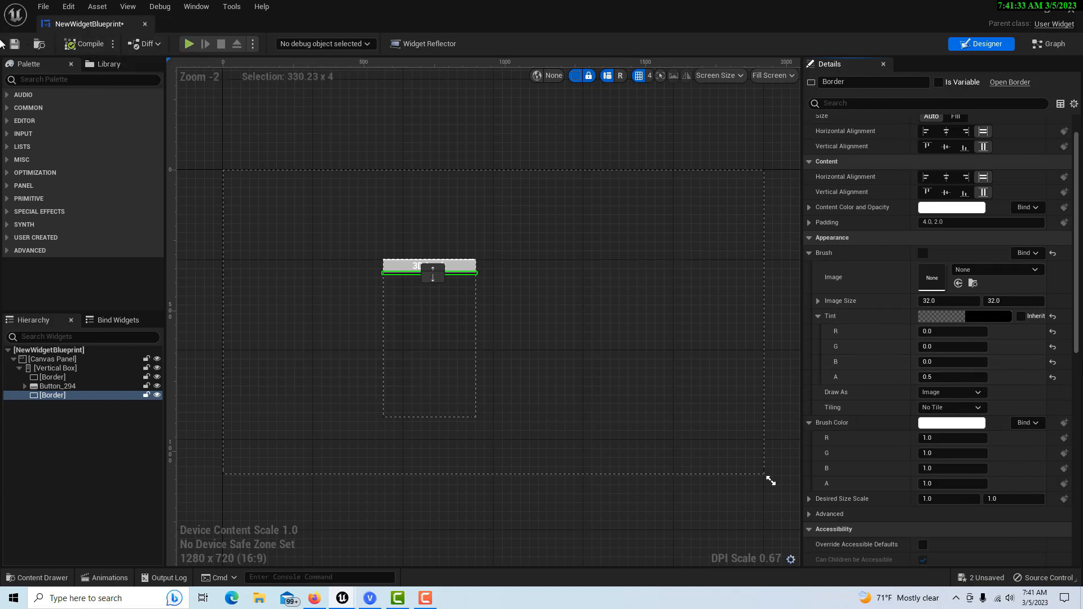
mouse_move(188, 43)
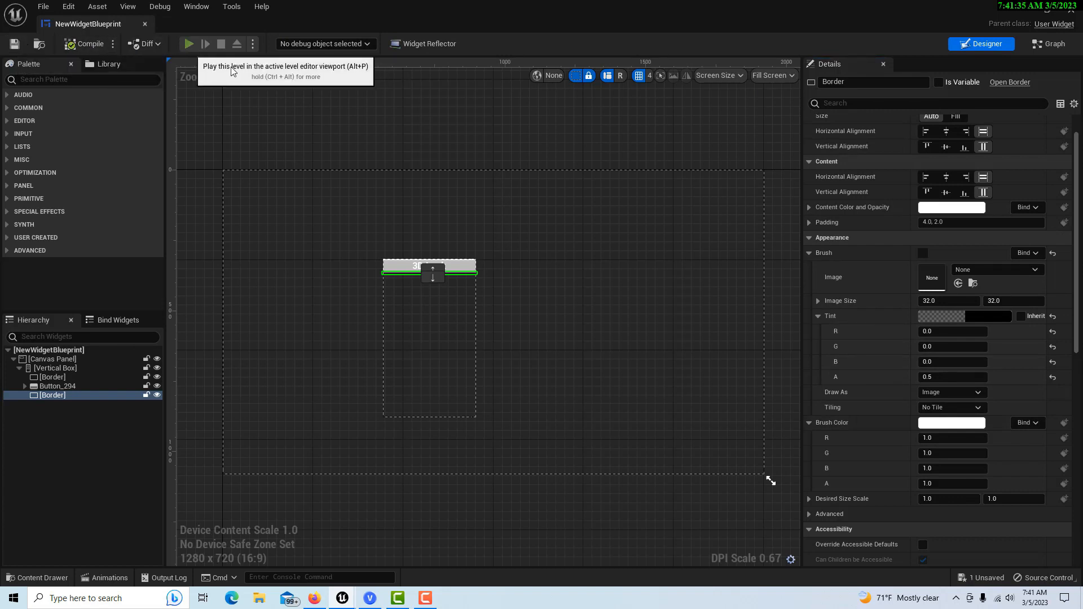
Test-run the widget, close NewWidgetBlueprint, and play the level to see the 3D Look button.
click(188, 44)
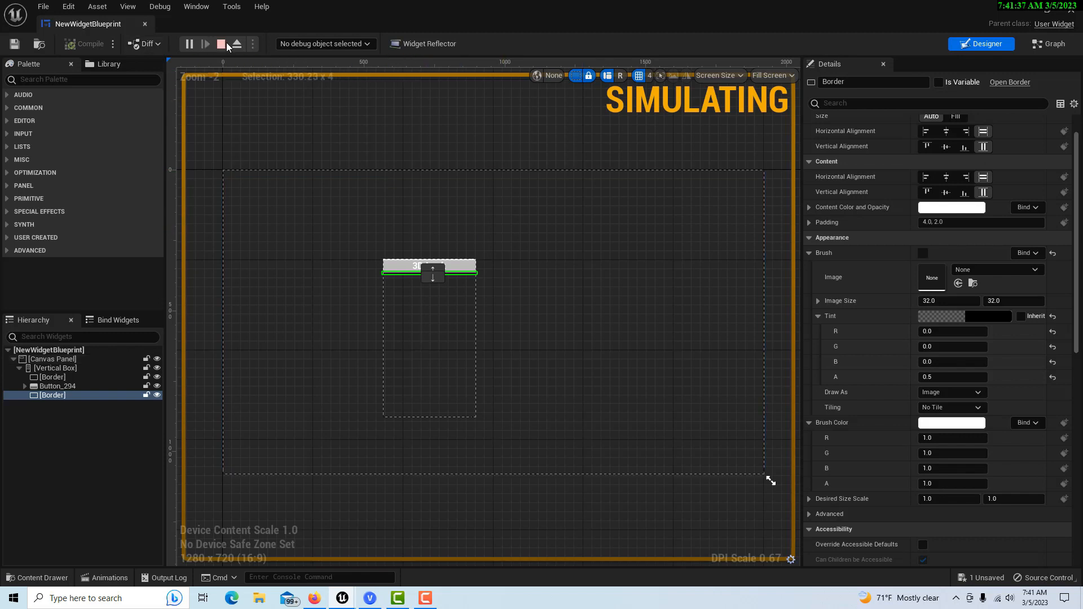
click(221, 43)
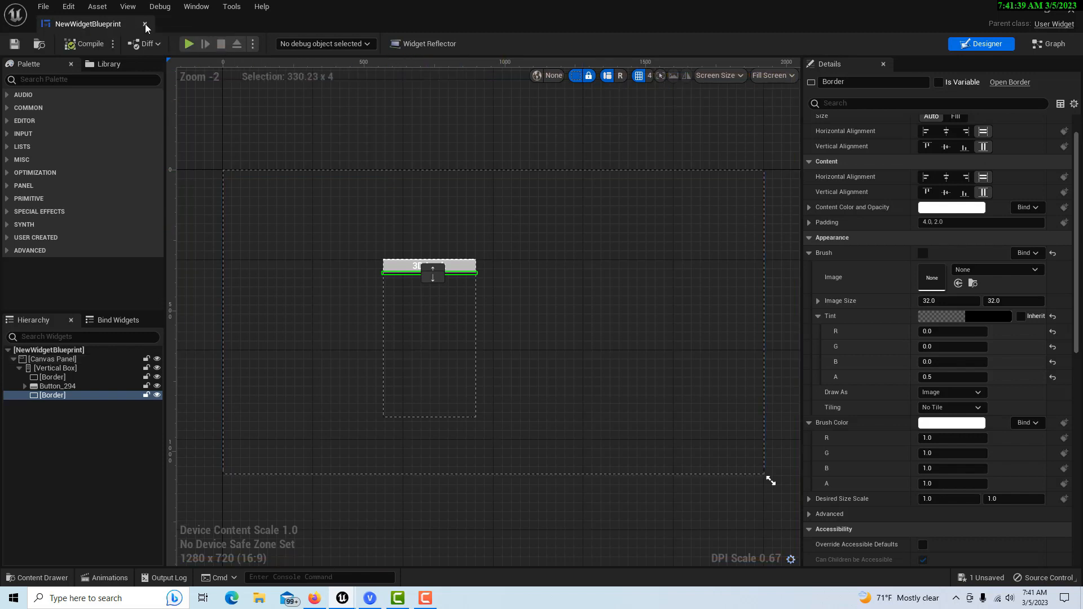
click(145, 28)
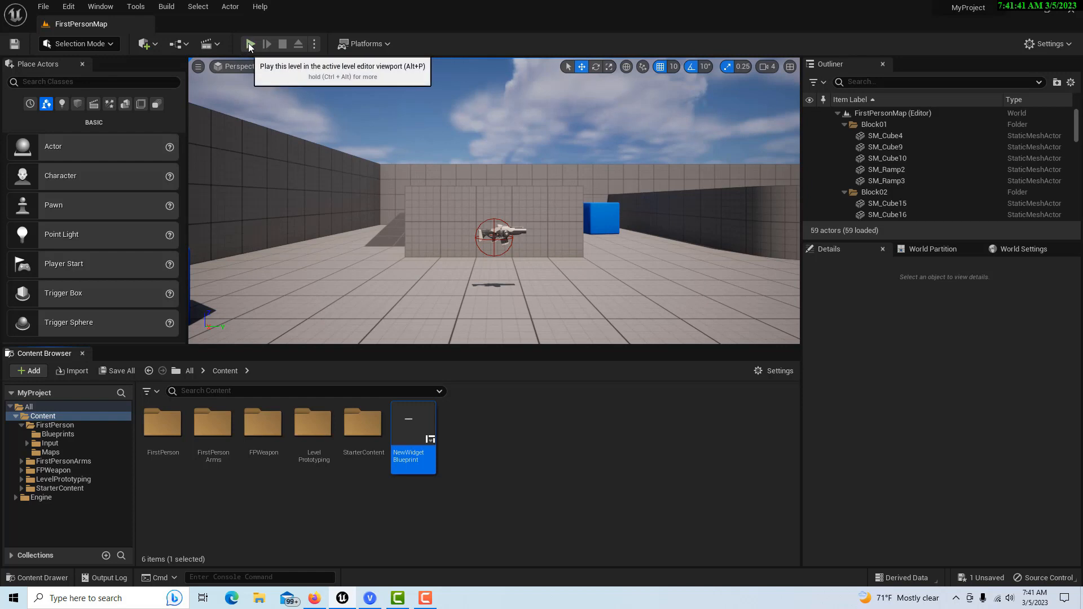
click(250, 43)
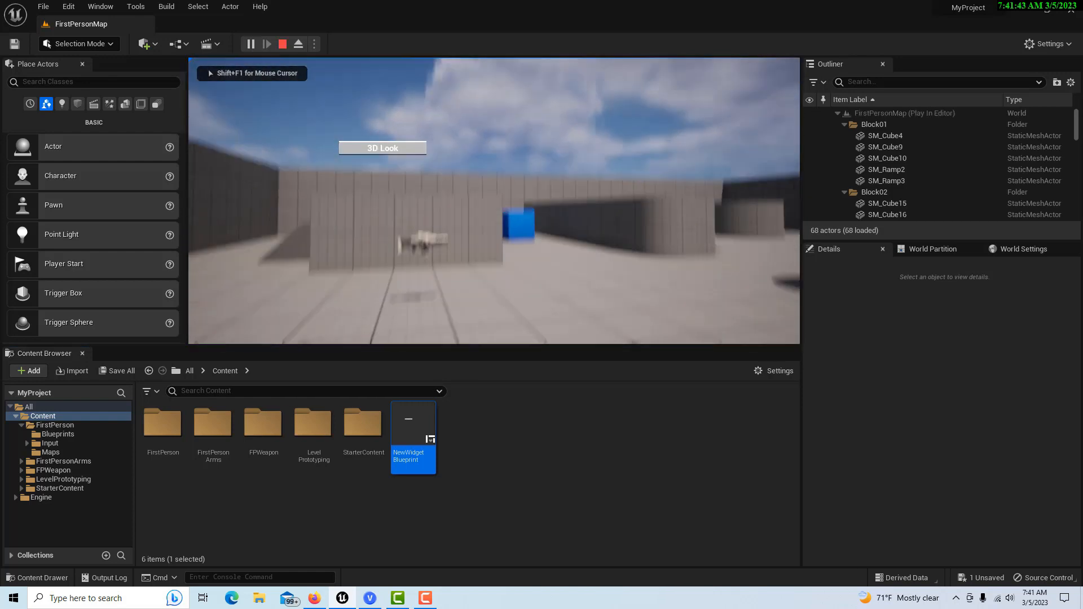